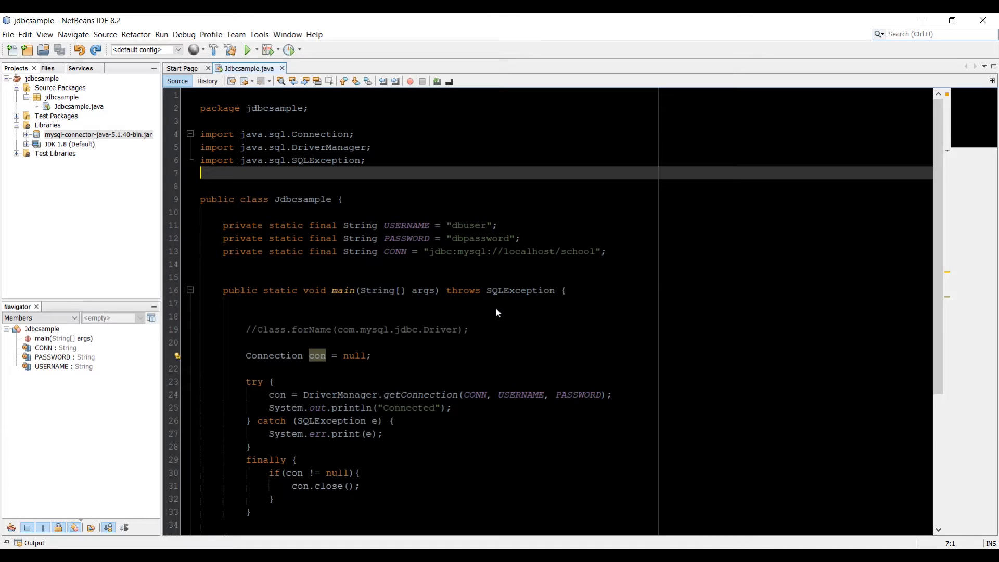
{"action": "mouse_move", "coordinate": [375, 313]}
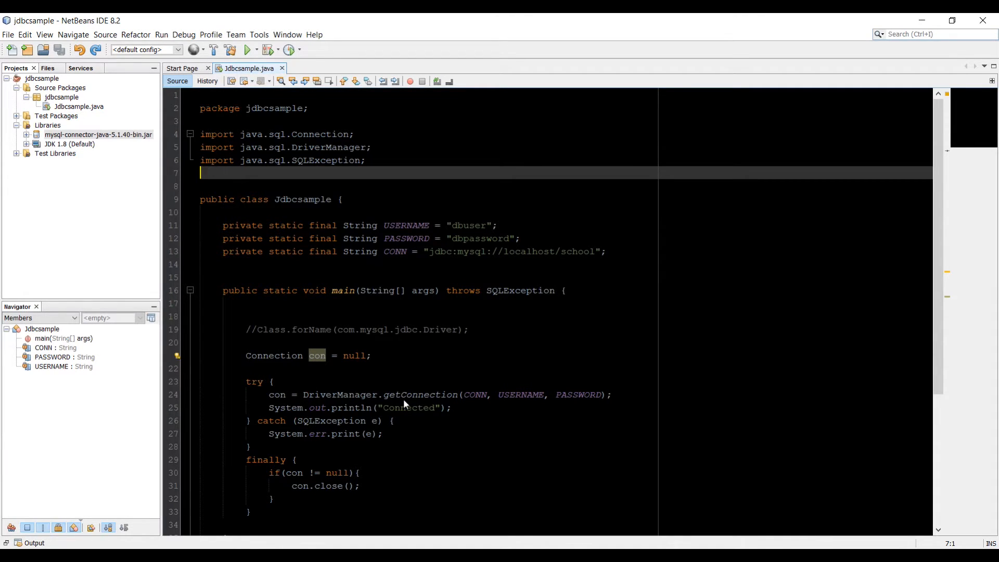
{"action": "mouse_move", "coordinate": [414, 230]}
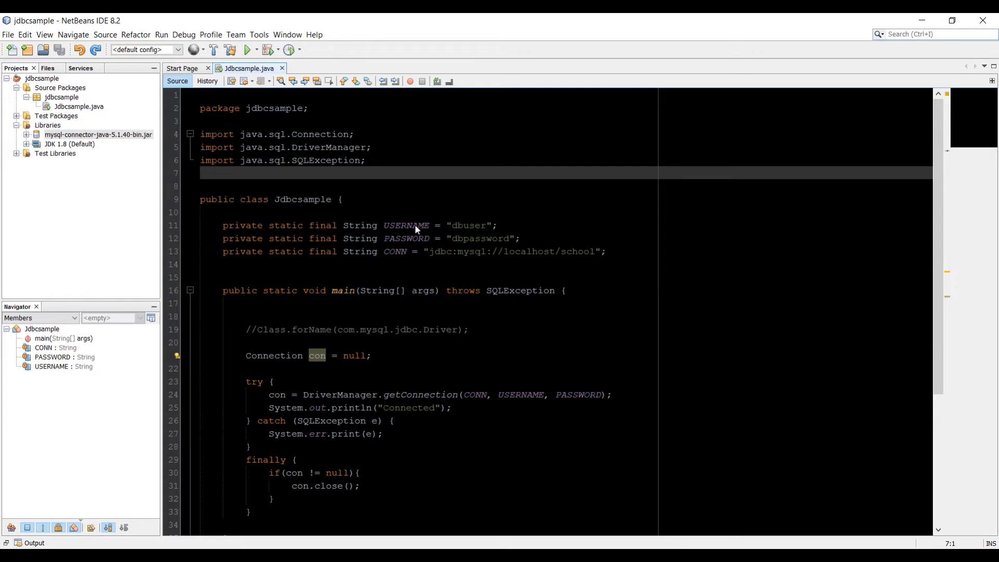
{"action": "mouse_move", "coordinate": [437, 250]}
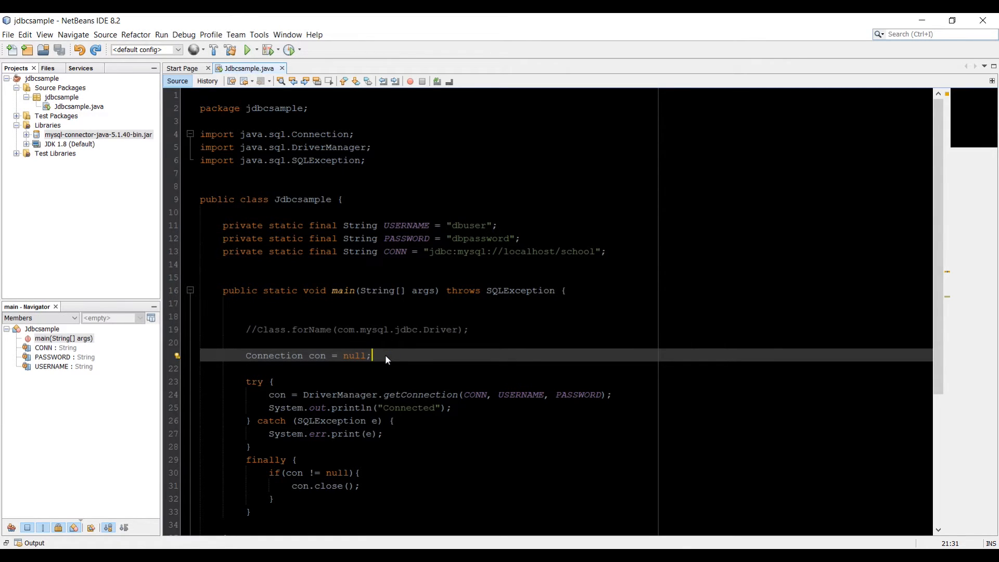
Step: Declare 'Statement stmt = null;' and 'ResultSet rs = null;' below the connection declaration
{"action": "key", "text": "enter"}
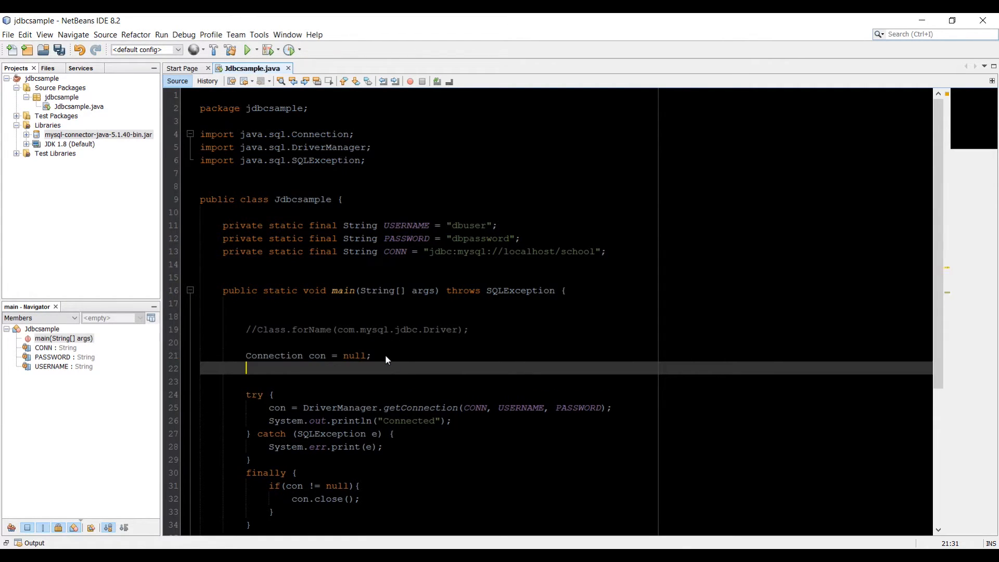
{"action": "double_click", "coordinate": [317, 355]}
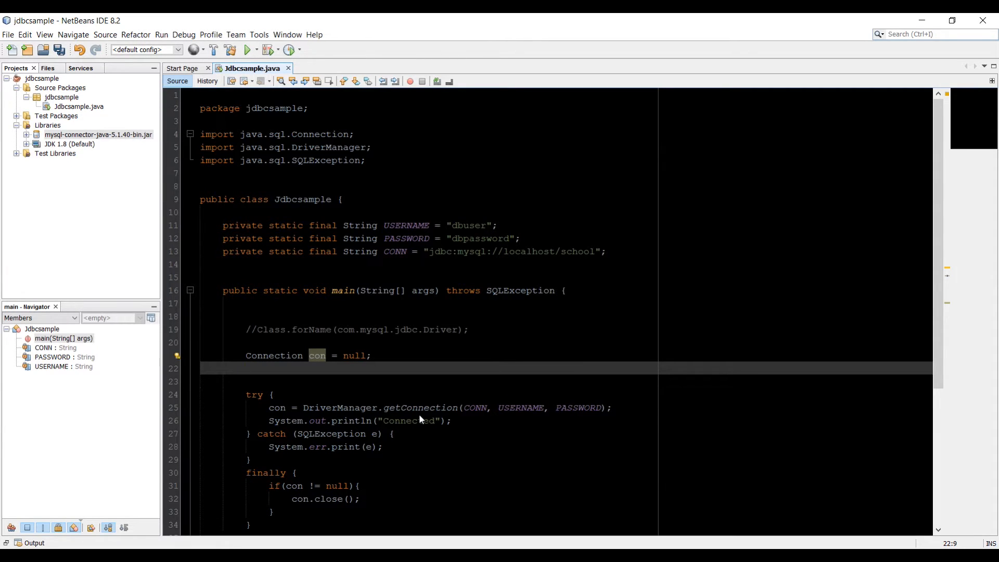
{"action": "type", "text": "Sta"}
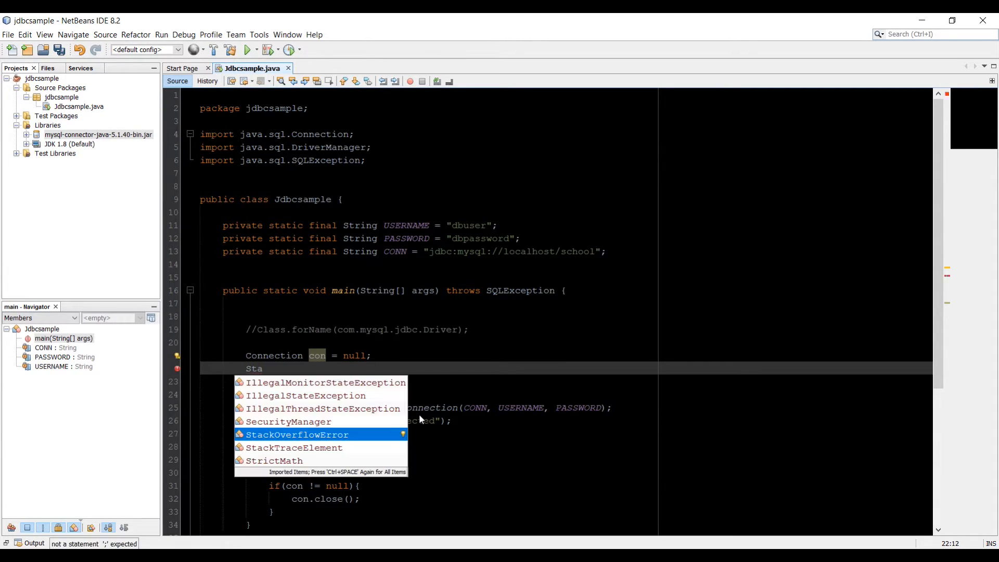
{"action": "type", "text": "tement"}
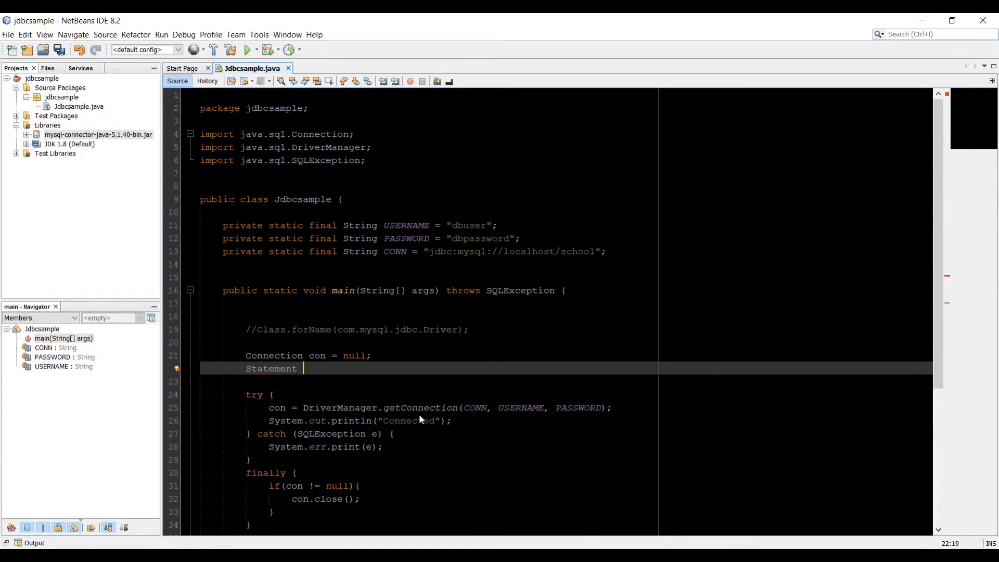
{"action": "type", "text": "s"}
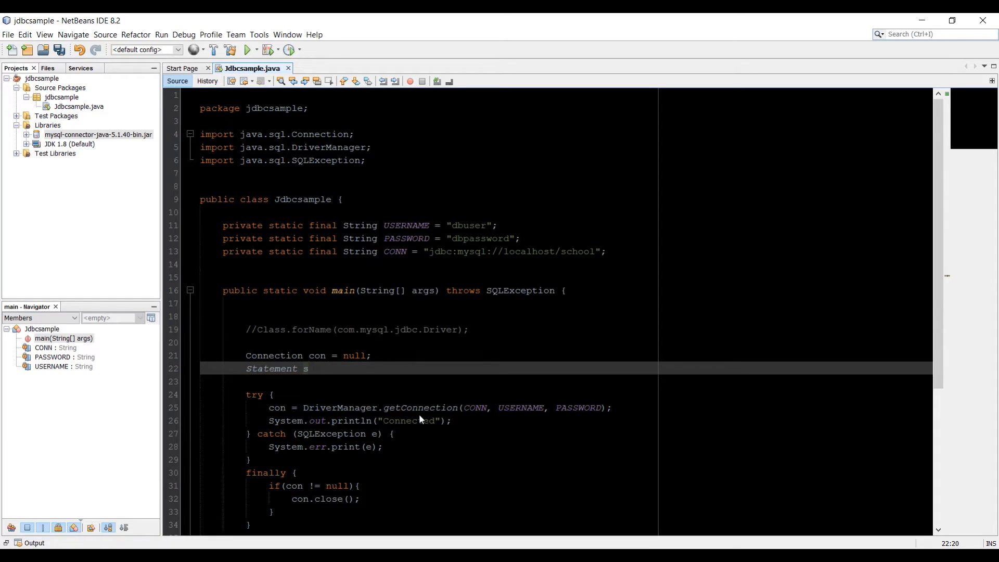
{"action": "type", "text": "stmt = n"}
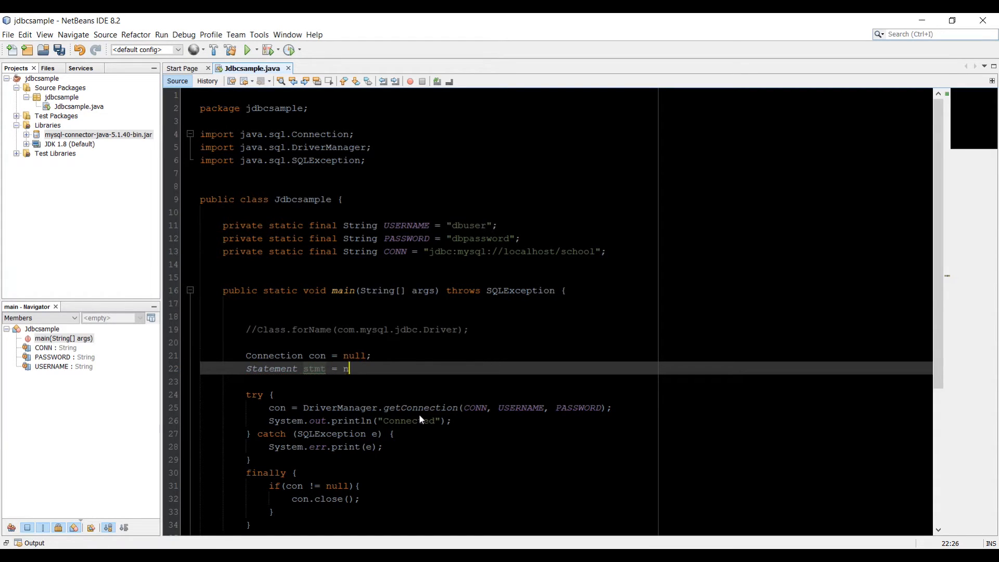
{"action": "type", "text": "ull;"}
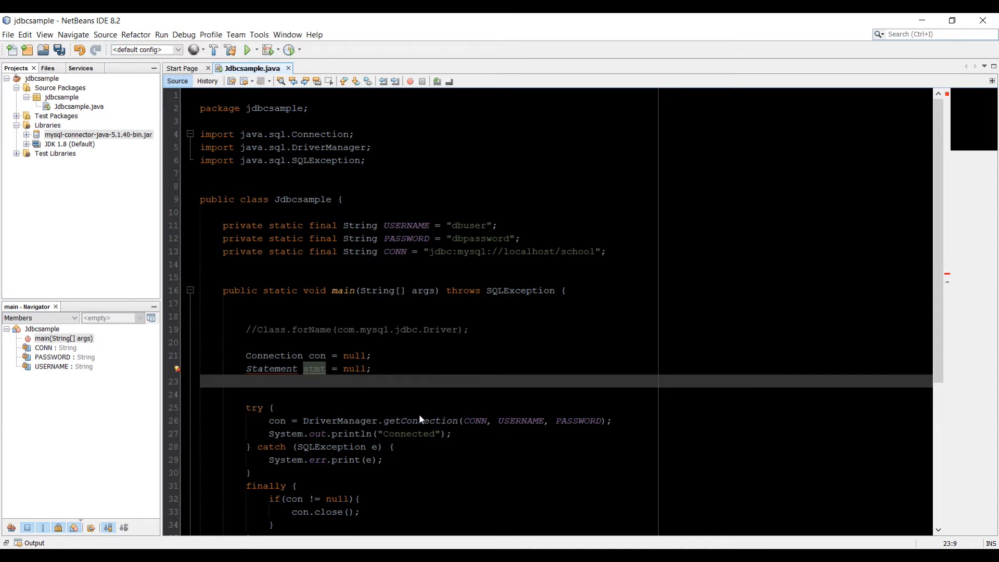
{"action": "type", "text": "Resul"}
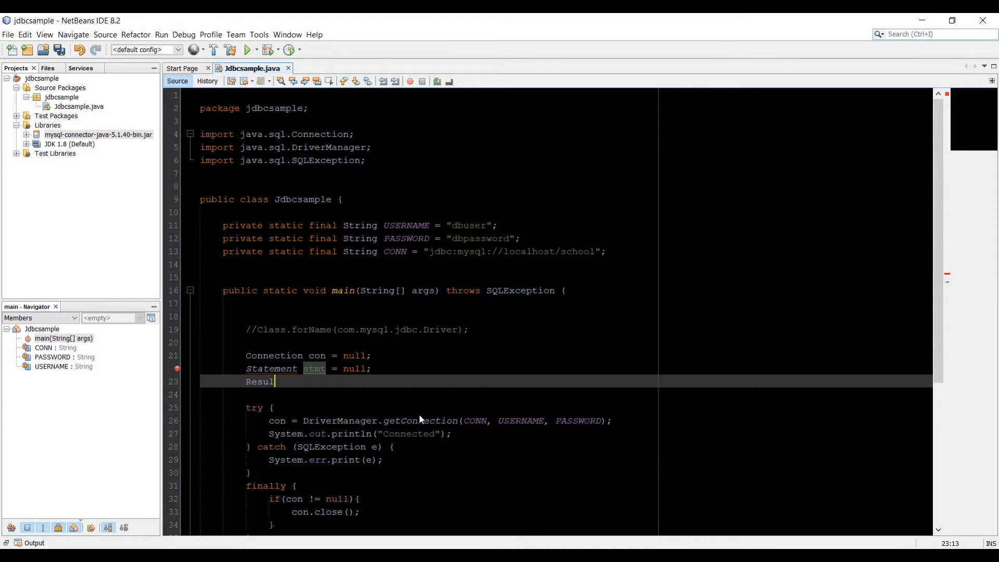
{"action": "type", "text": "tse"}
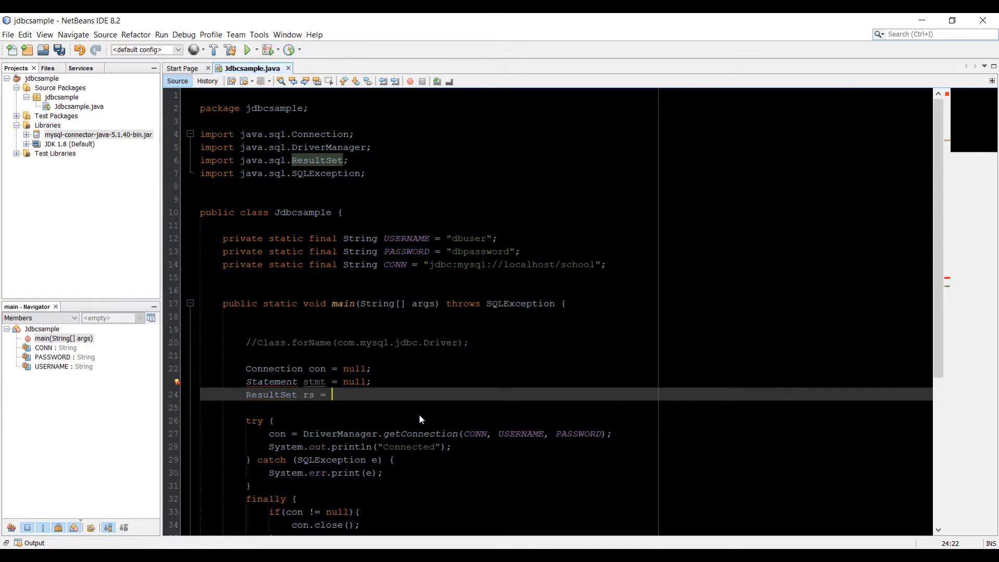
{"action": "type", "text": "null;"}
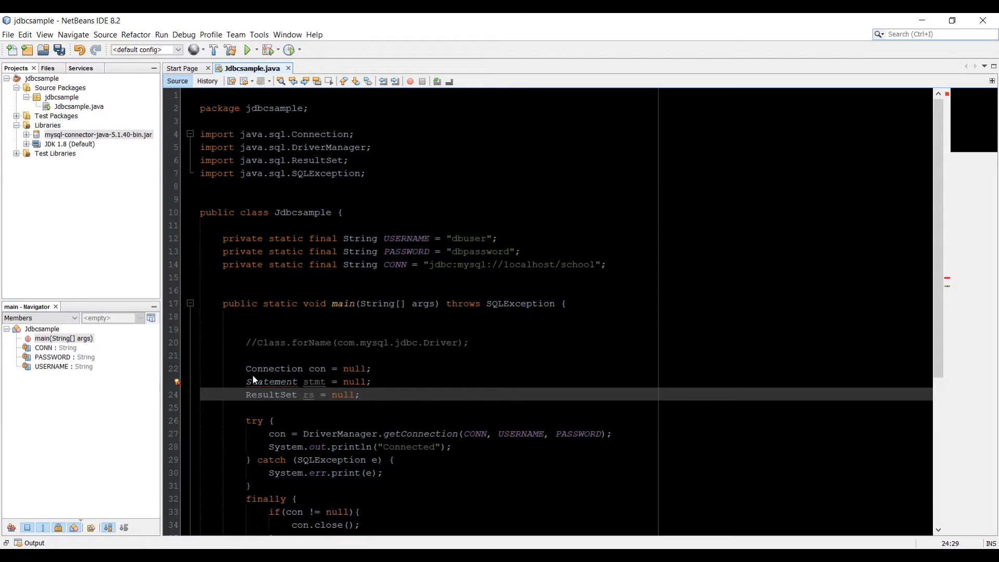
Step: Add the java.sql.Statement import from the hint bulb's fixes
{"action": "left_click", "coordinate": [178, 381]}
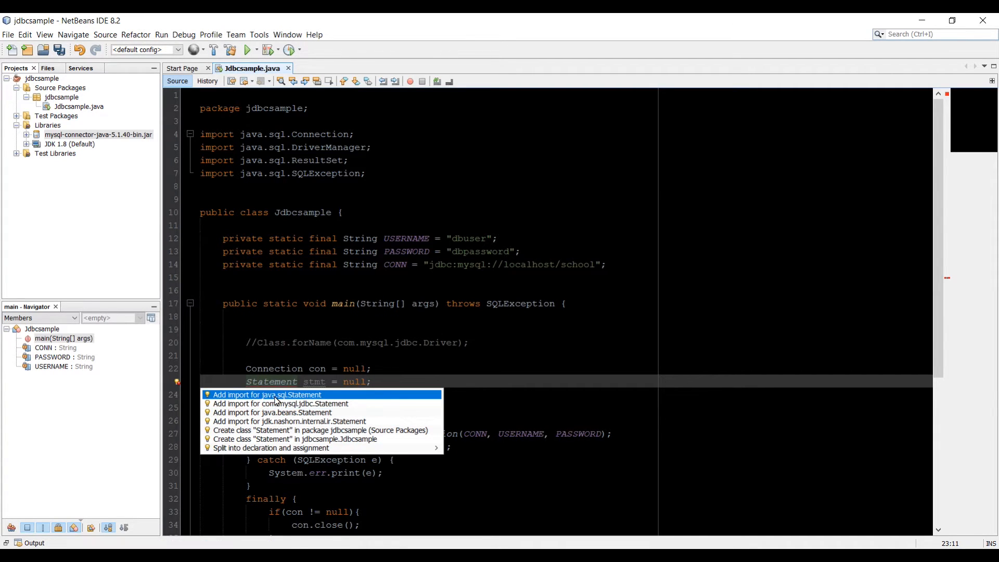
{"action": "left_click", "coordinate": [267, 395]}
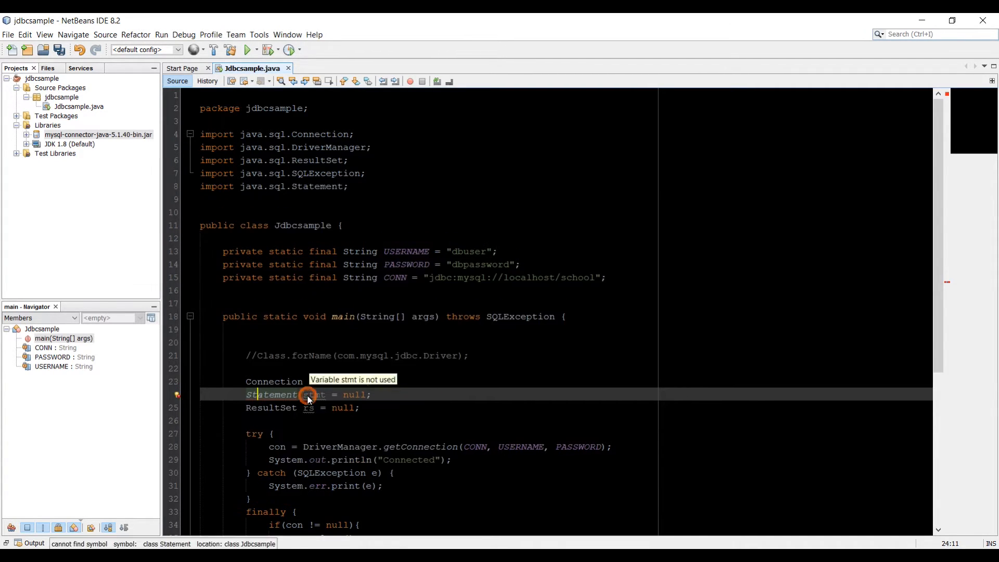
{"action": "scroll", "scroll_direction": "down", "scroll_amount": 3}
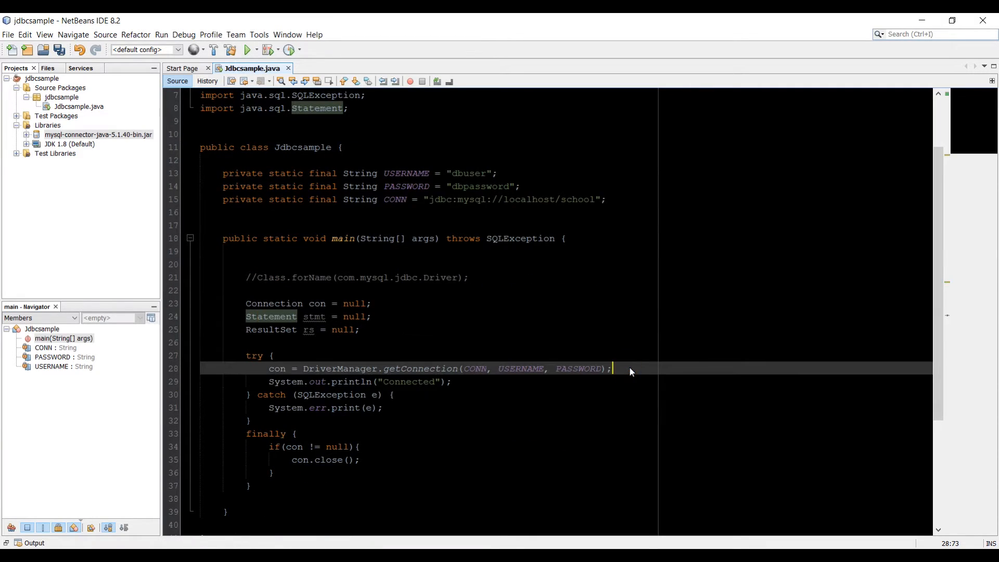
Step: Add a line 'stmt = con.createStatement(...)' after getConnection, using completion for createStatement(int, int)
{"action": "key", "text": "enter"}
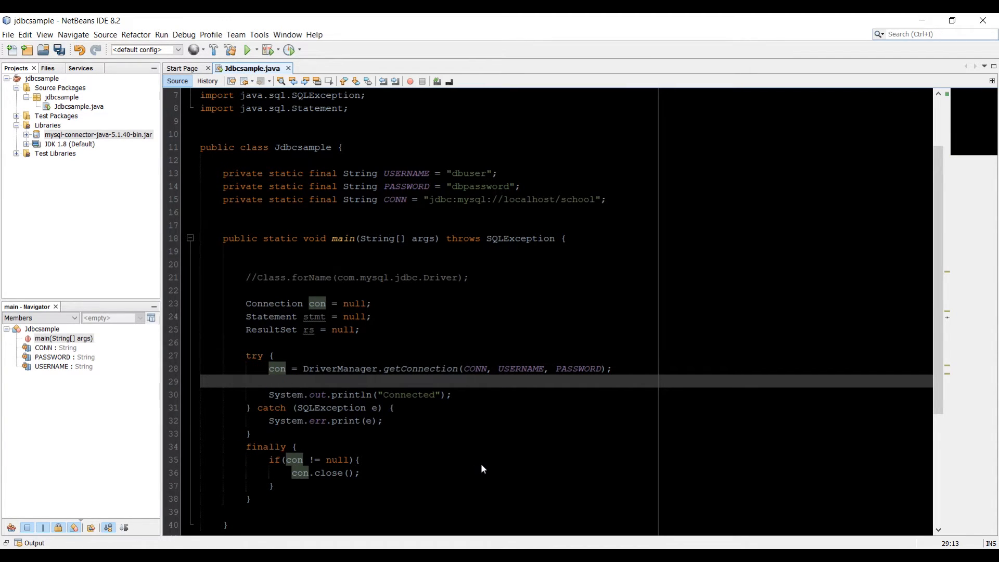
{"action": "type", "text": "stmt ="}
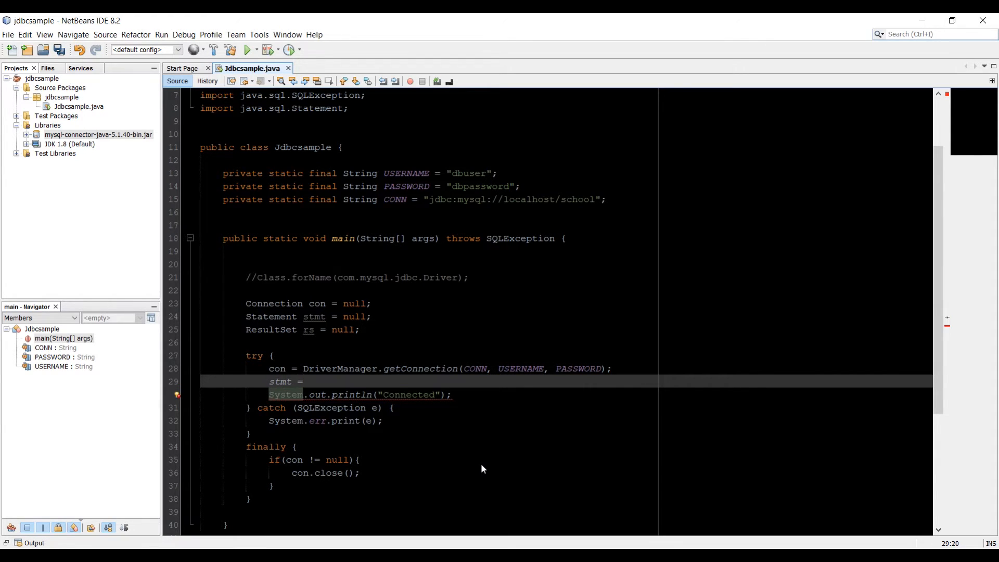
{"action": "type", "text": "con."}
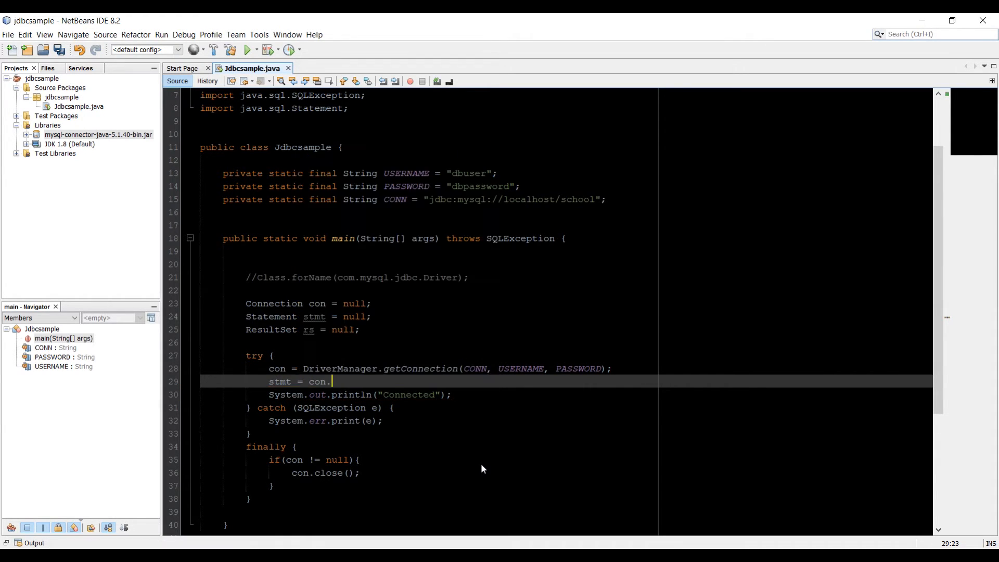
{"action": "type", "text": "createStatement(0, 0"}
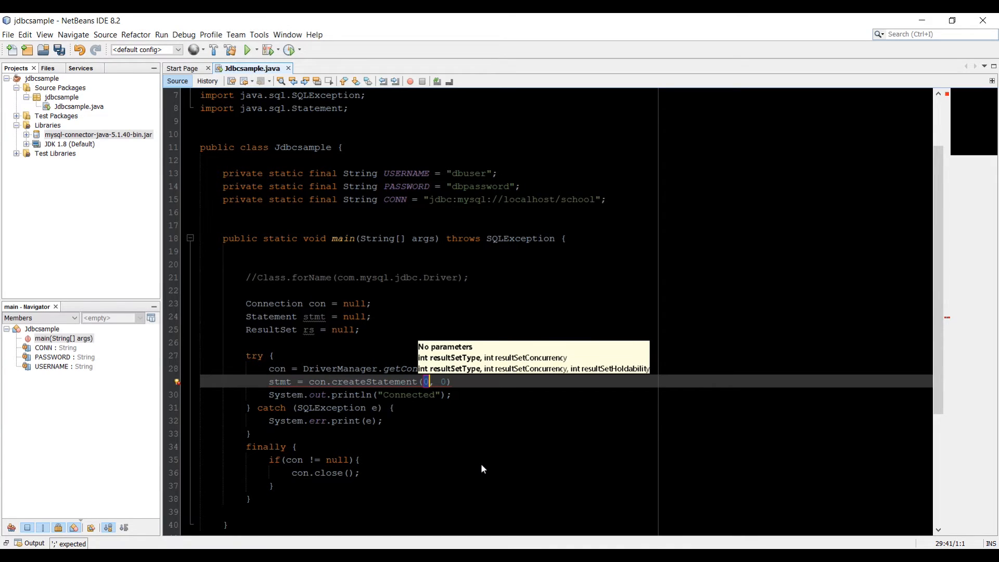
Step: Fill createStatement's arguments with ResultSet.TYPE_SCROLL_INSENSITIVE and ResultSet.CONCUR_READ_ONLY
{"action": "key", "text": "ctrl+space"}
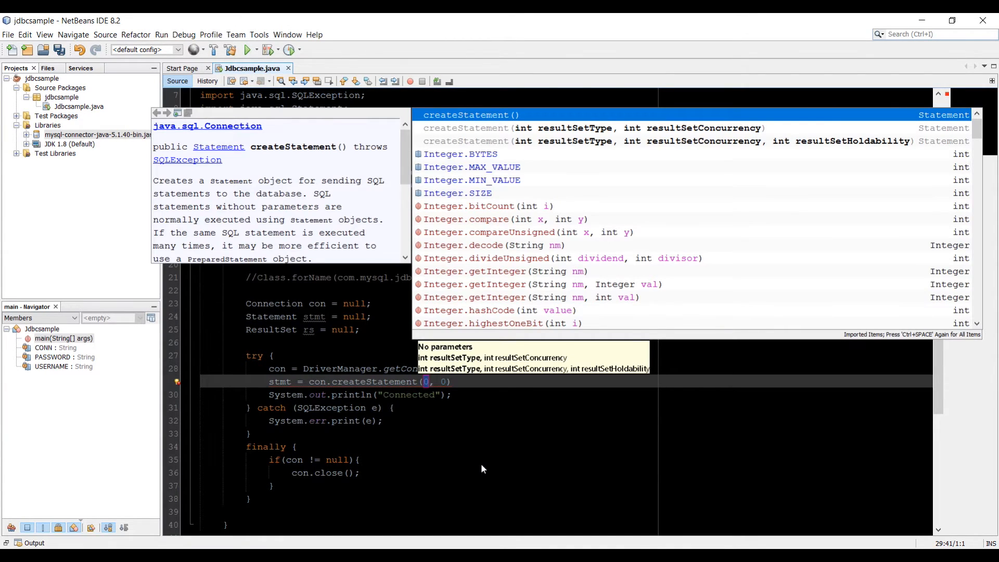
{"action": "type", "text": "ResultSet.TYPE_SCROLL_INSENSITIVE"}
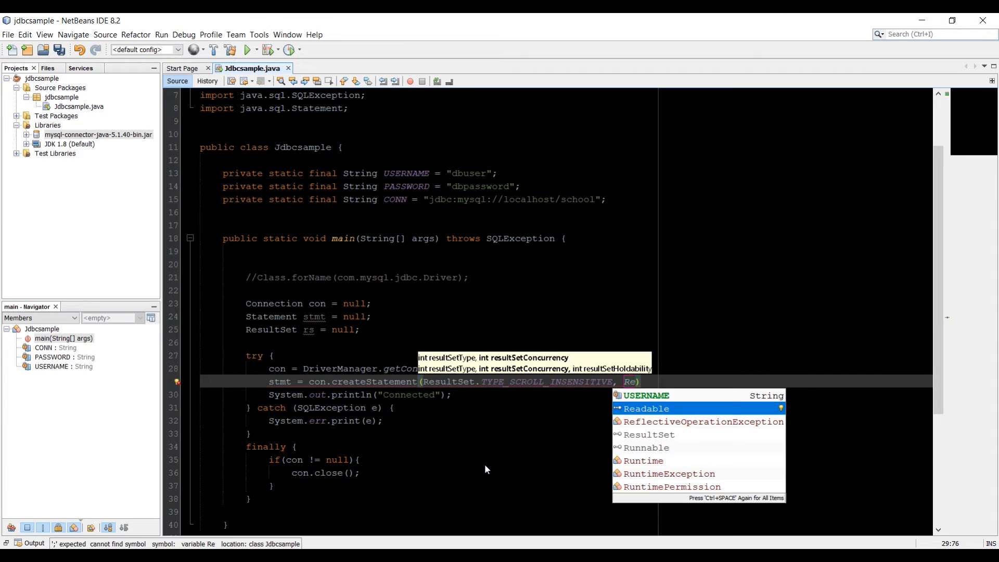
{"action": "type", "text": "ResultSet.CONCUR_READ_ONLY"}
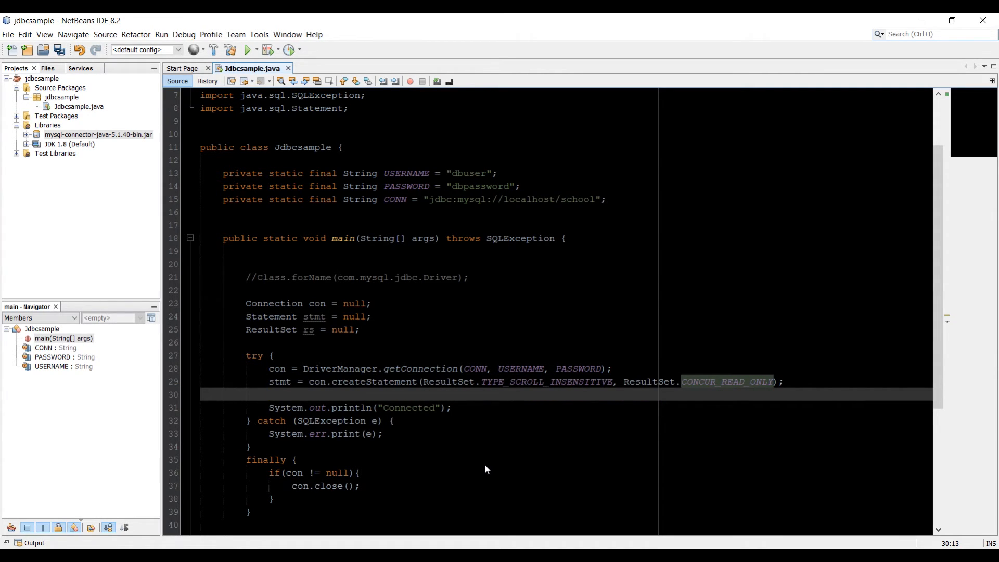
Step: Write rs = stmt.executeQuery("SELECT * FROM students"); on the line after createStatement
{"action": "left_click", "coordinate": [269, 394]}
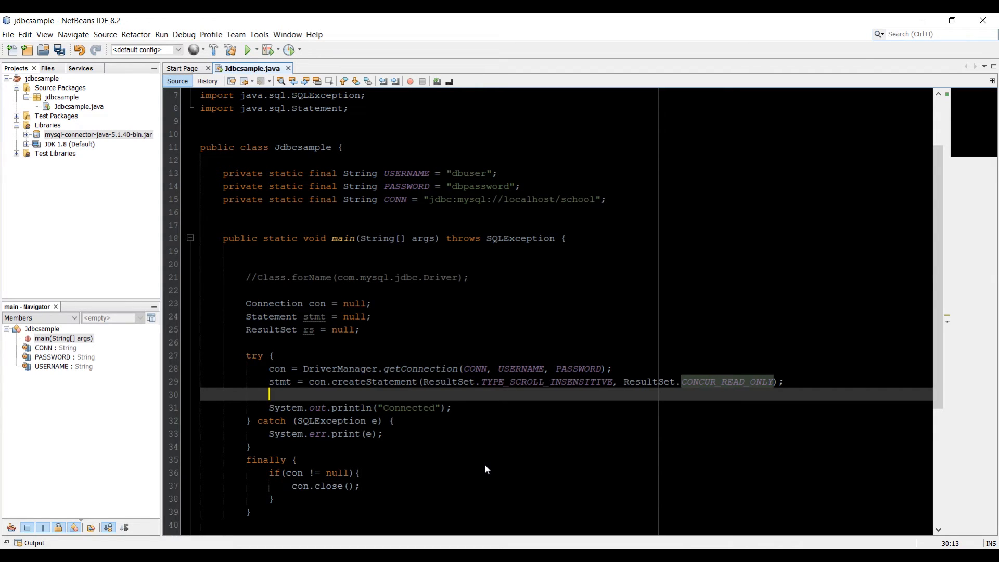
{"action": "type", "text": "rs"}
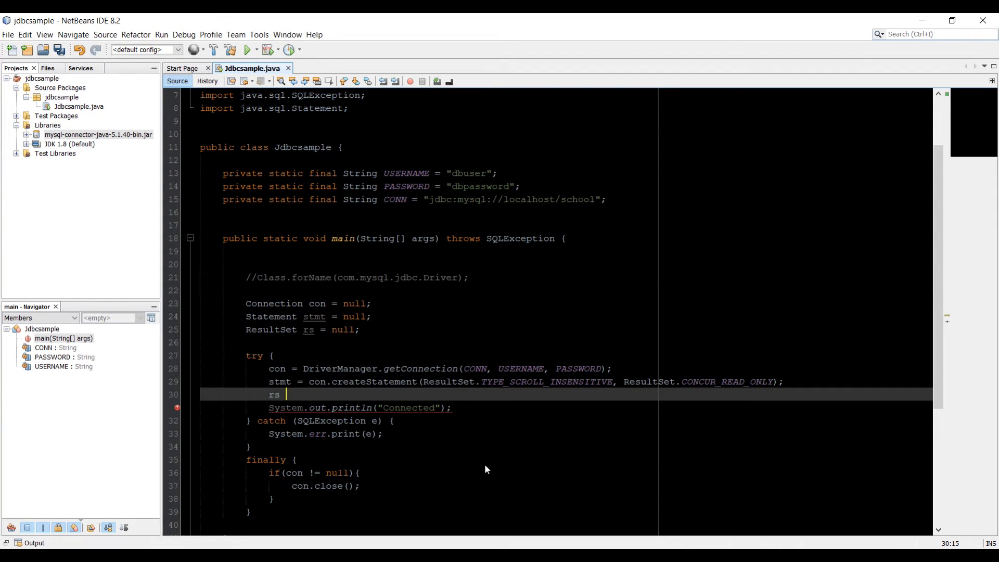
{"action": "type", "text": "="}
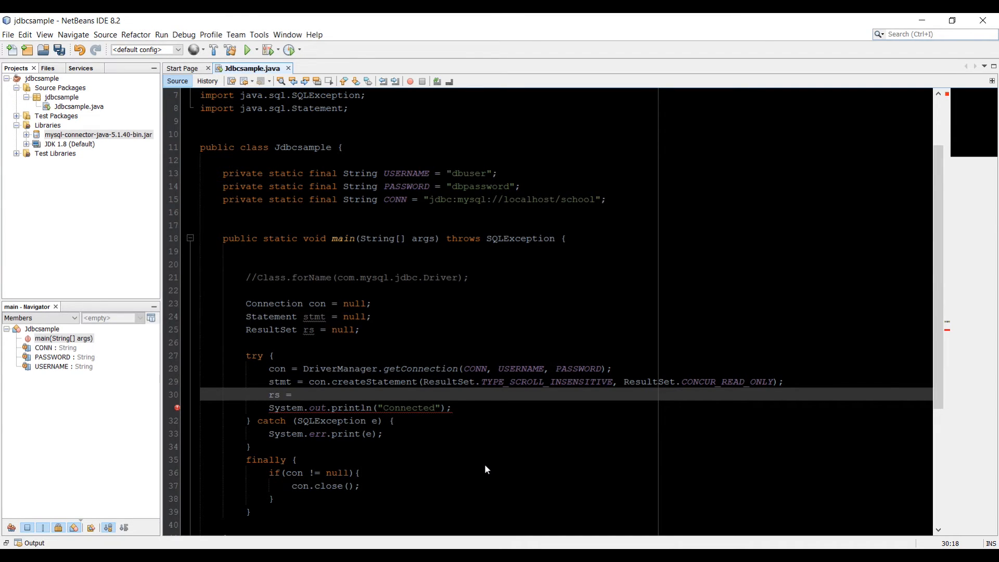
{"action": "type", "text": "stmt."}
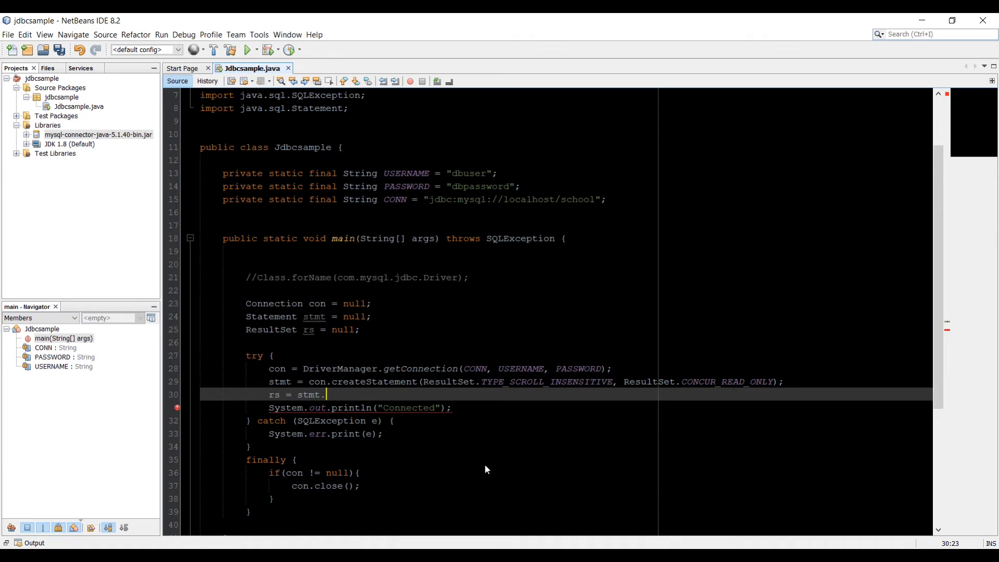
{"action": "type", "text": "executeQuery(CONN"}
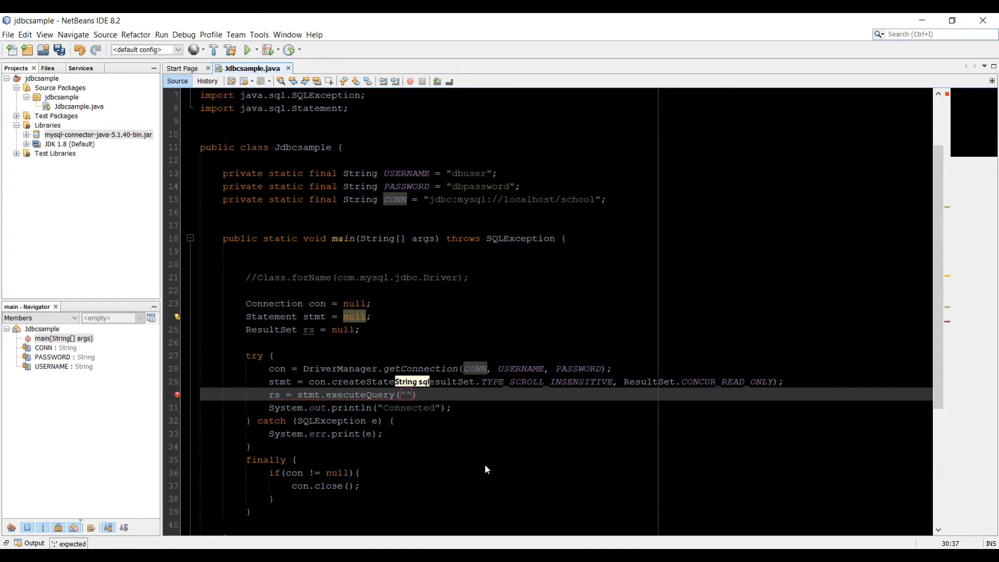
{"action": "type", "text": "s"}
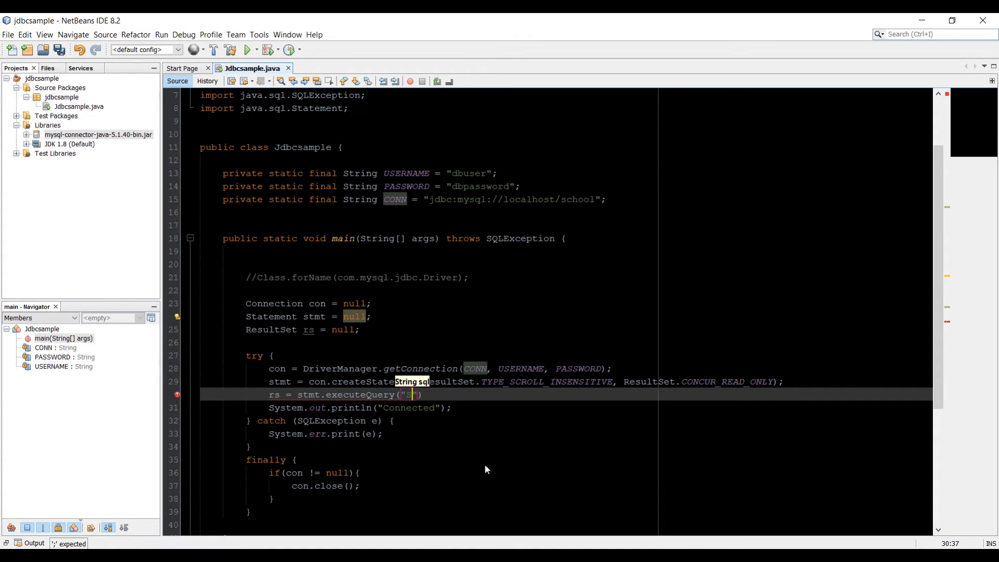
{"action": "type", "text": "ELECT"}
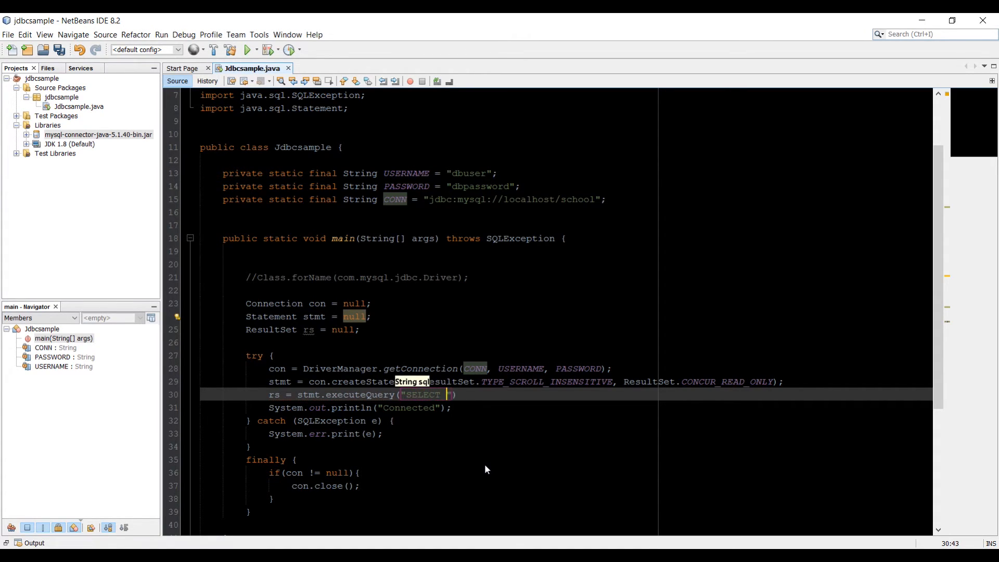
{"action": "type", "text": "* FROM"}
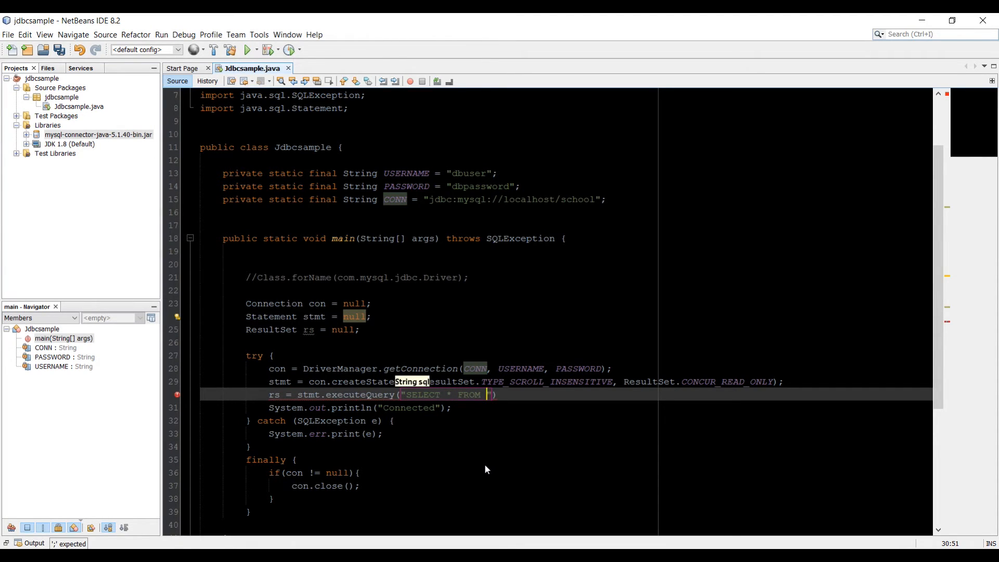
{"action": "type", "text": "students"}
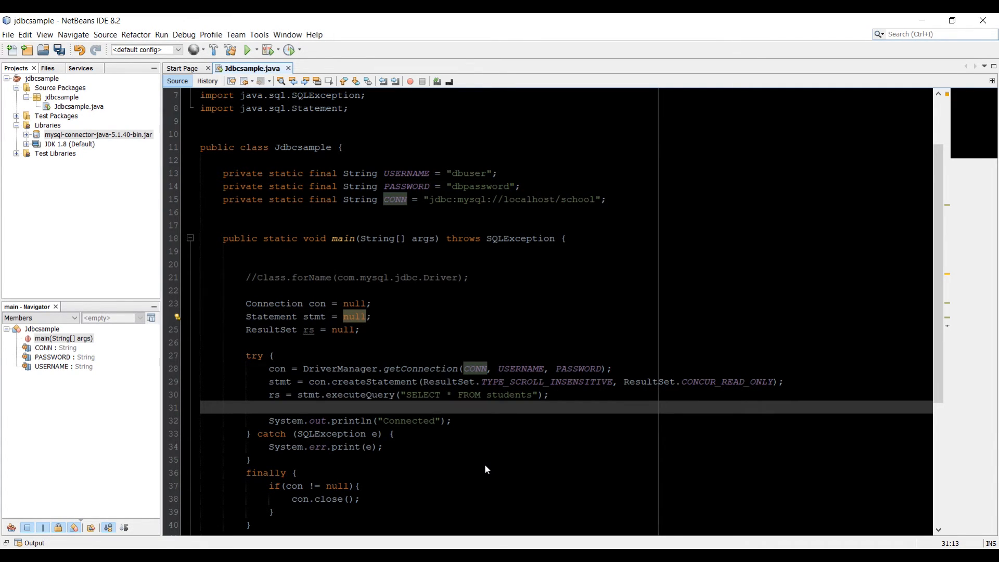
Step: Add rs.last(); on a new line after the query
{"action": "left_click", "coordinate": [269, 408]}
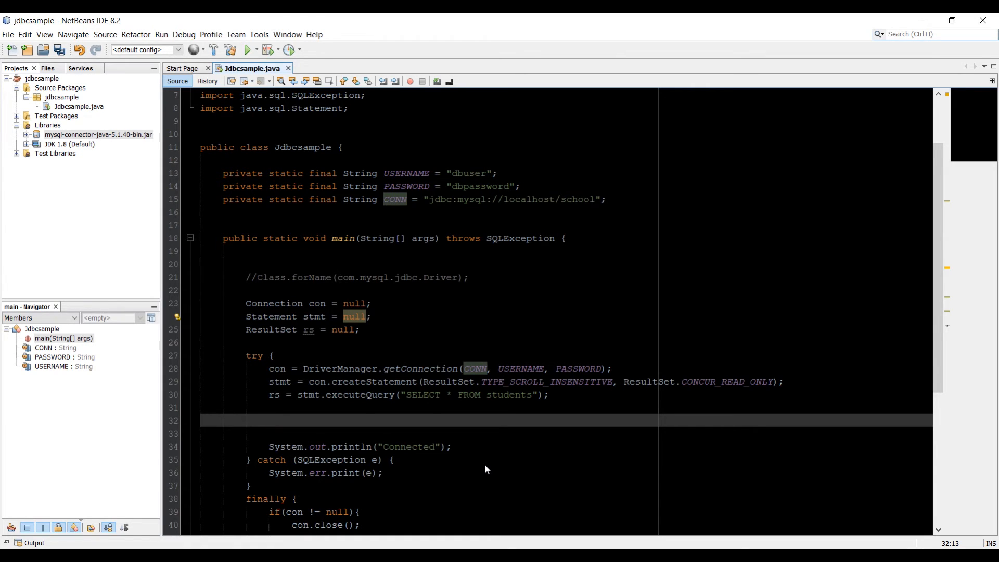
{"action": "left_click", "coordinate": [269, 420]}
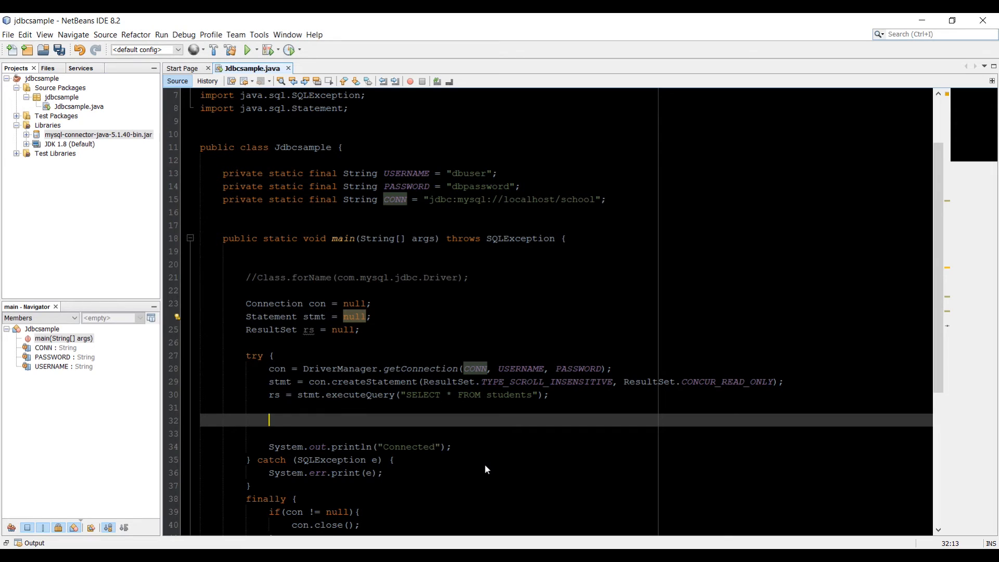
{"action": "type", "text": "rs"}
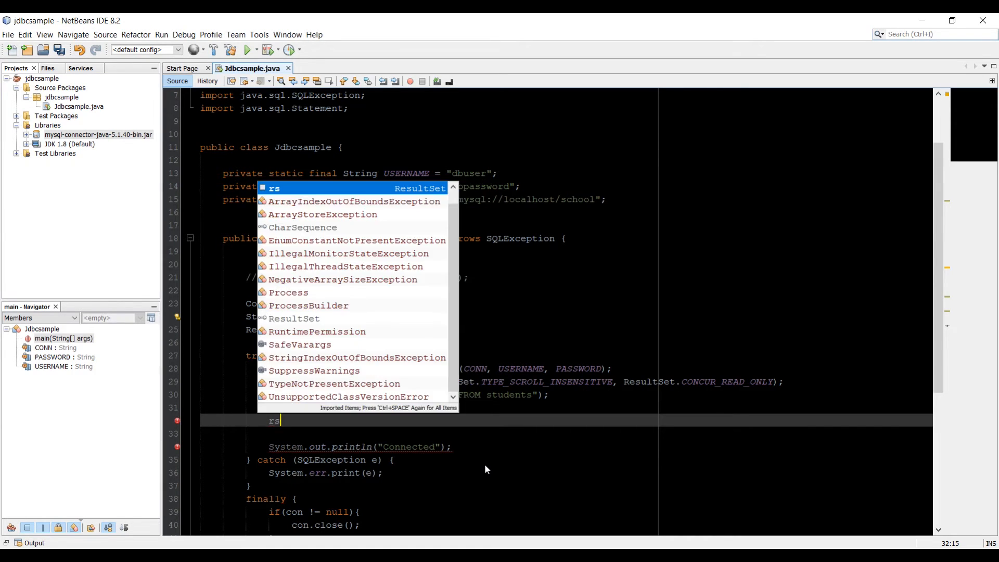
{"action": "type", "text": ".last();"}
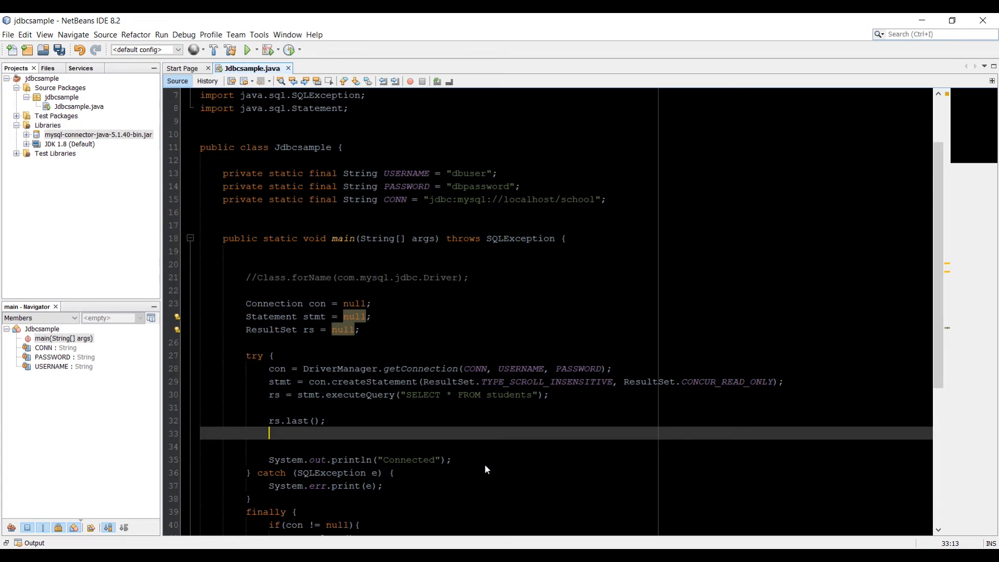
Step: Print the row count with System.out.println(rs.getRow()) using code completion
{"action": "type", "text": "sys"}
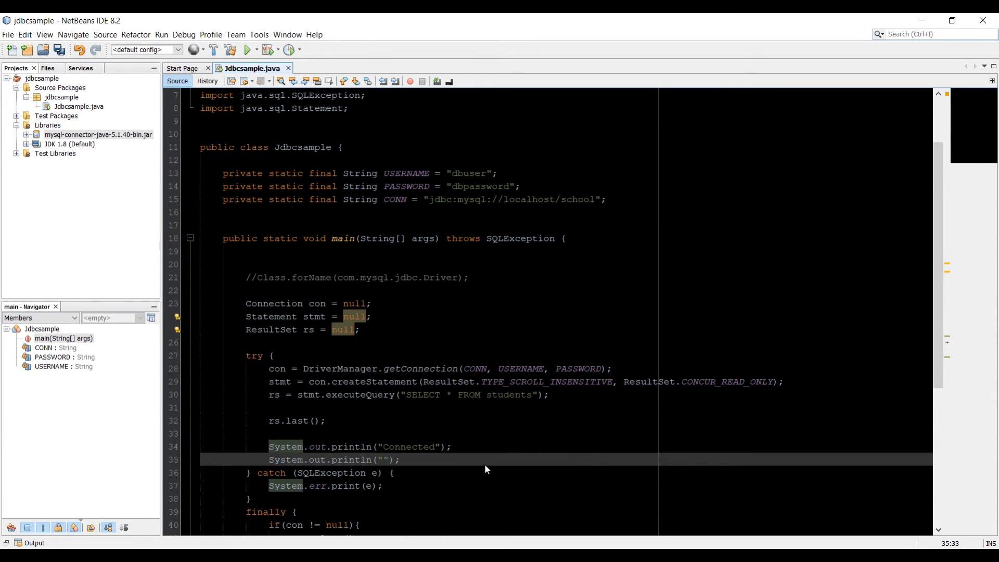
{"action": "type", "text": "rs.get"}
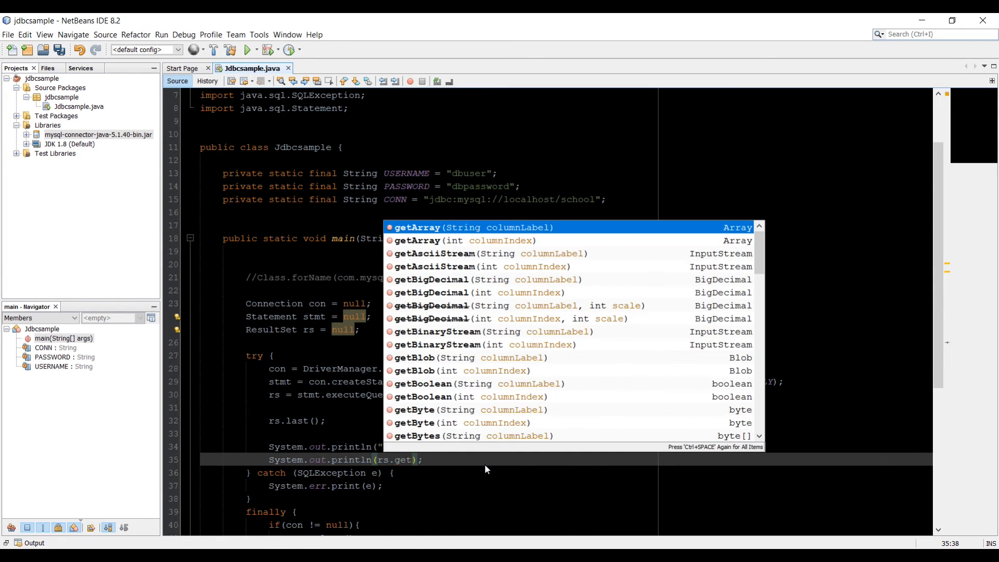
{"action": "type", "text": "getRow("}
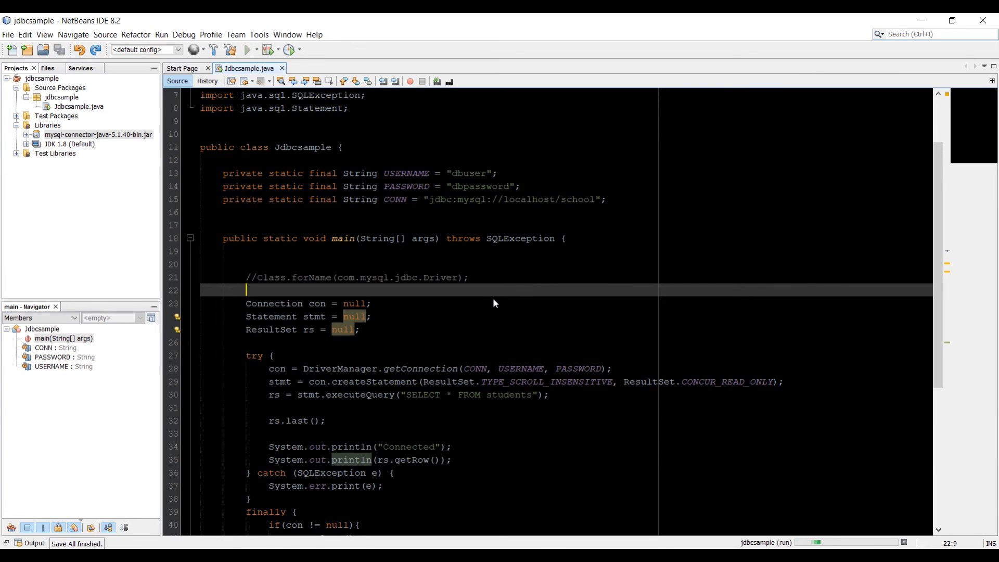
{"action": "left_click", "coordinate": [247, 49]}
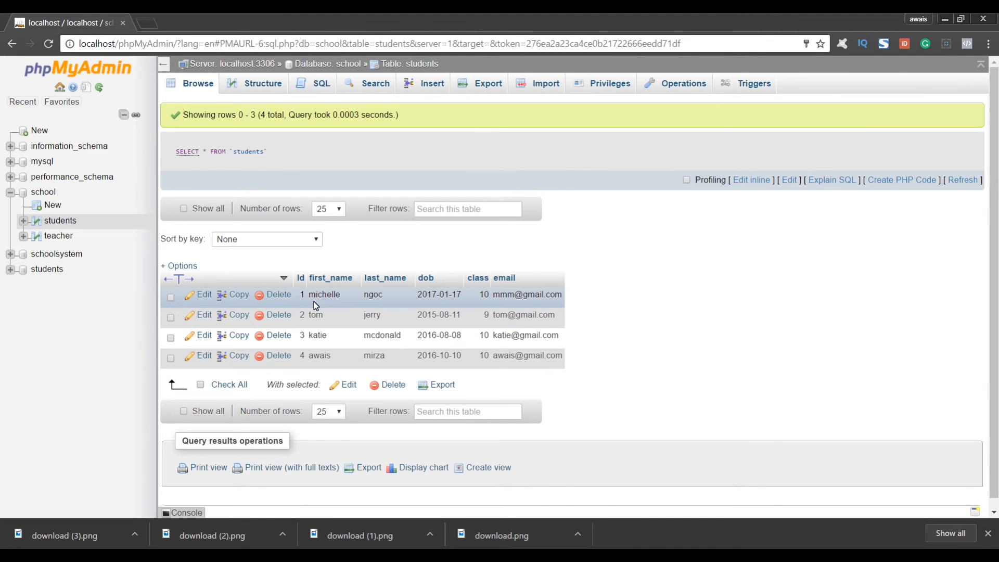
{"action": "mouse_move", "coordinate": [592, 347]}
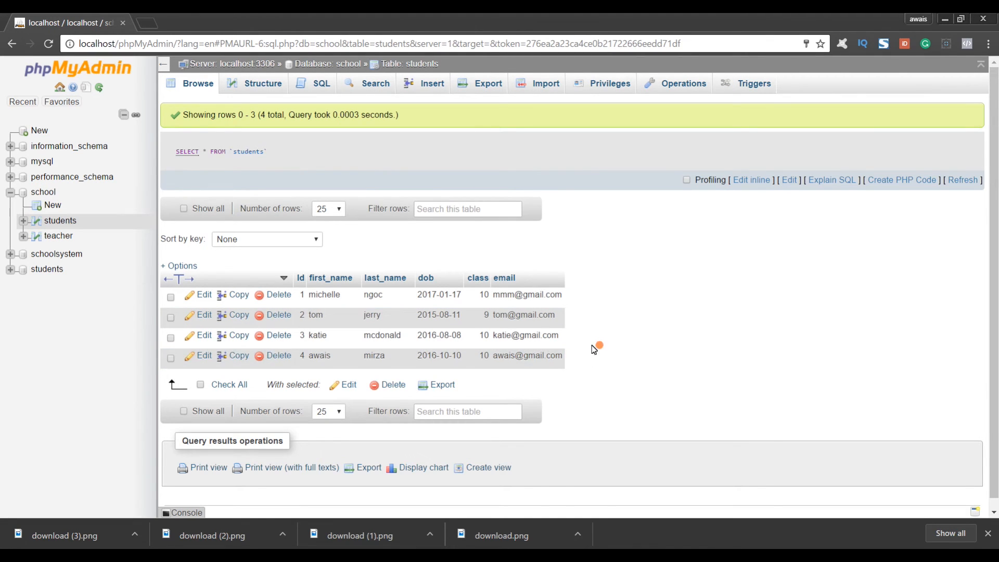
{"action": "mouse_move", "coordinate": [594, 348]}
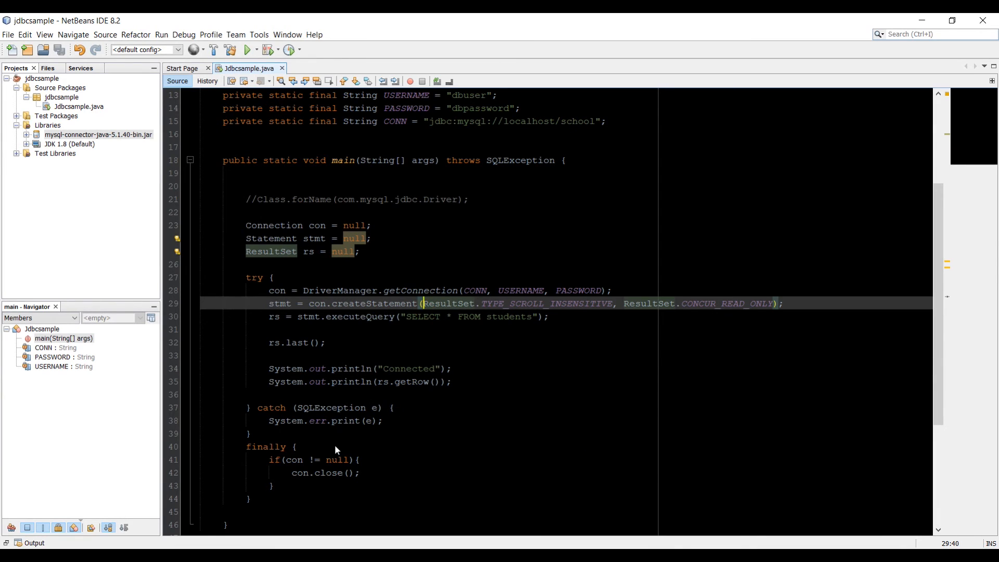
Step: After the con check in finally, add null-guarded stmt.close() and rs.close() blocks
{"action": "left_click", "coordinate": [326, 459]}
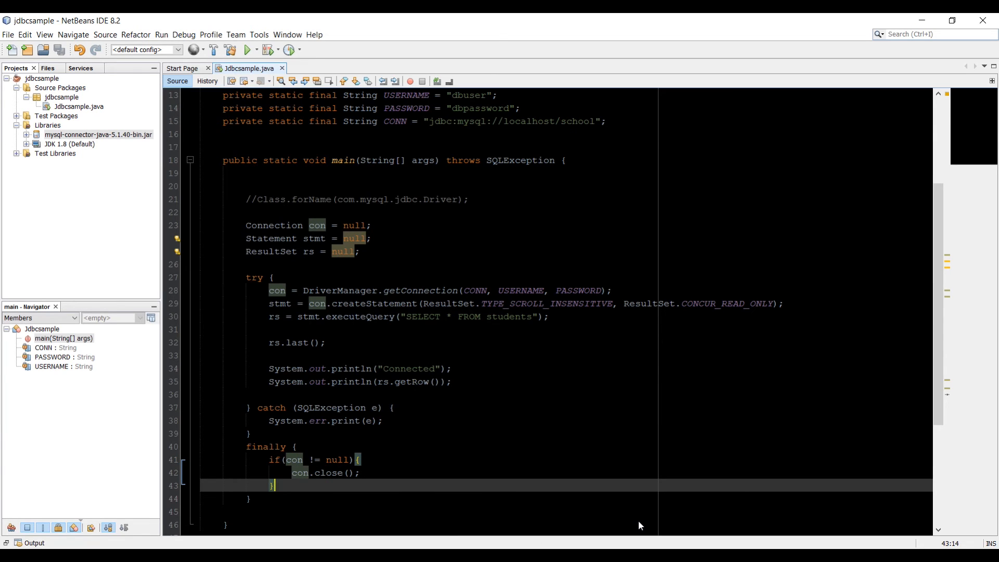
{"action": "type", "text": "if"}
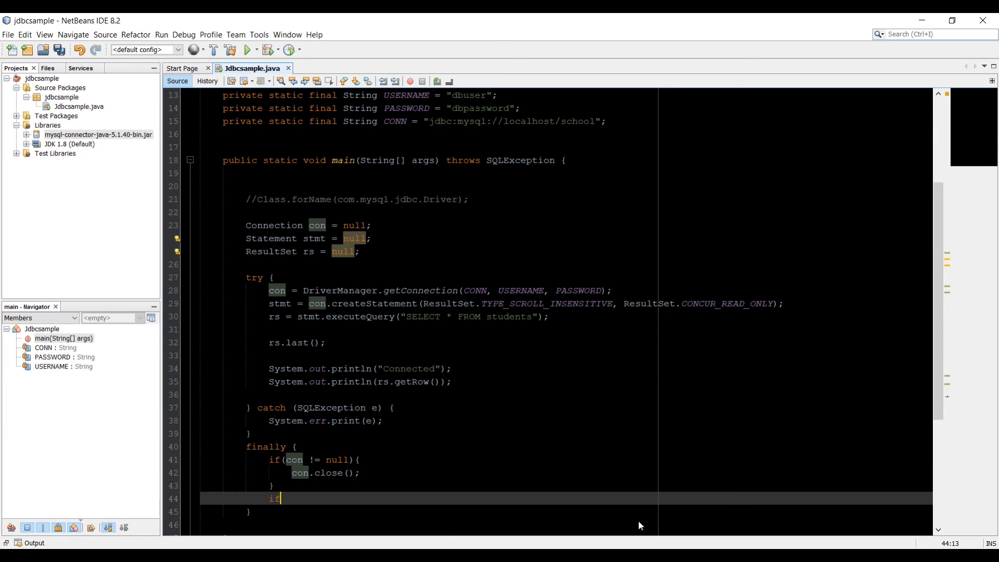
{"action": "type", "text": "(s"}
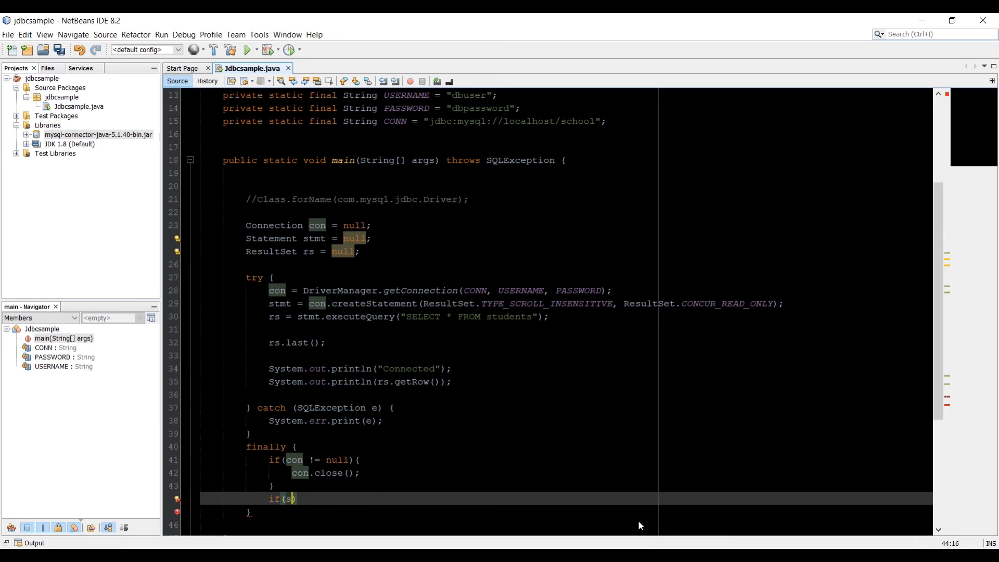
{"action": "type", "text": "tmt"}
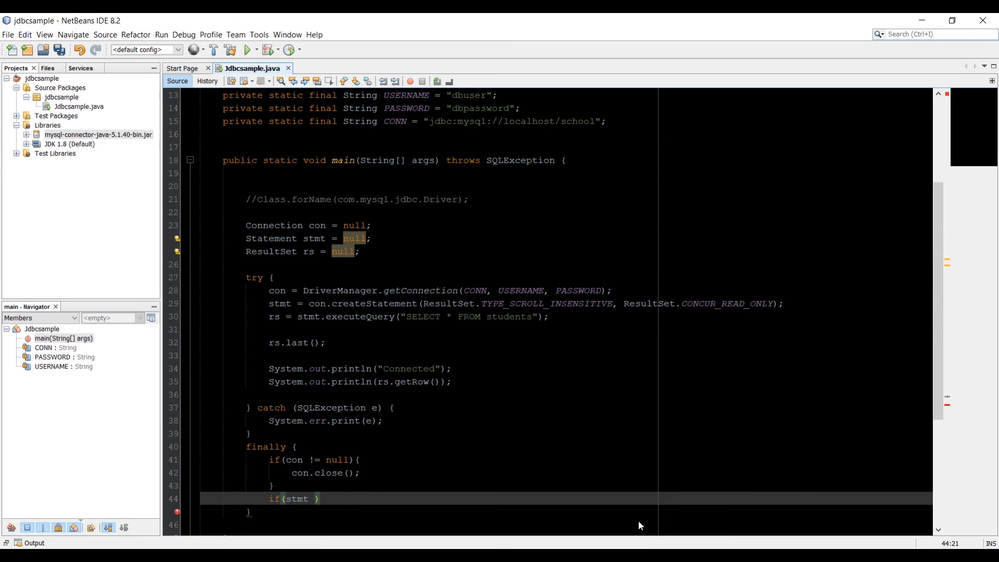
{"action": "type", "text": "!="}
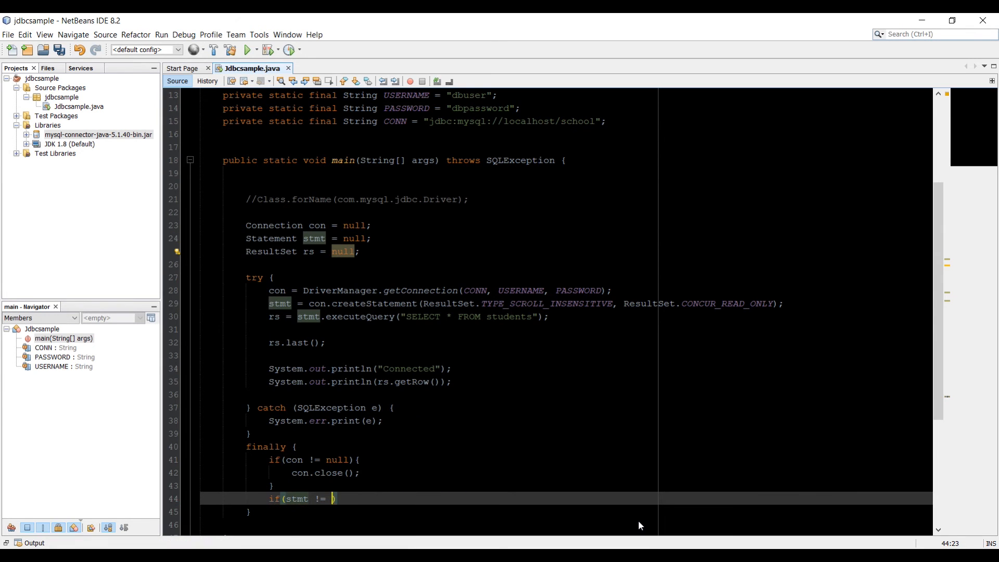
{"action": "type", "text": "null){"}
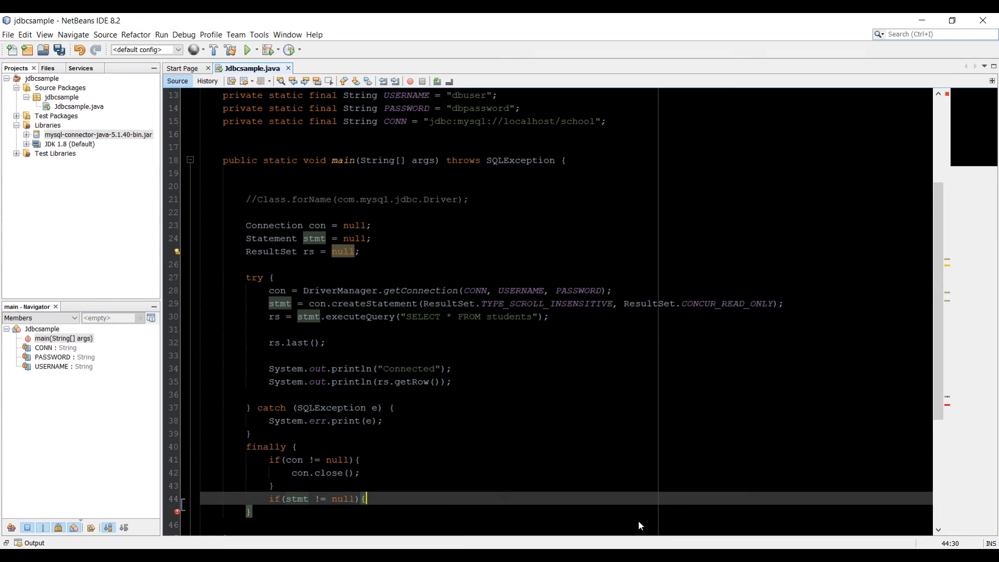
{"action": "type", "text": "stmt.close();"}
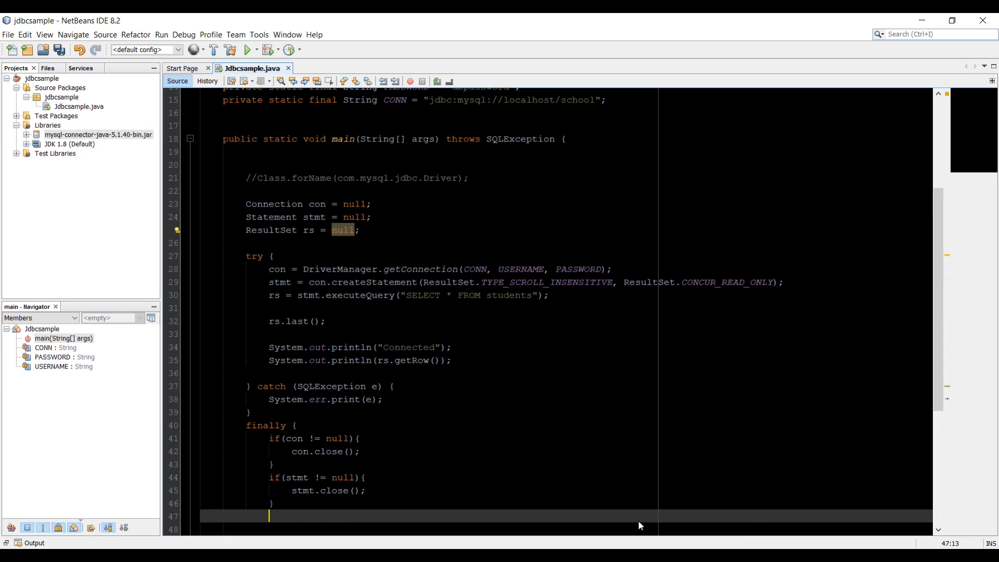
{"action": "type", "text": "if(r)"}
{"action": "left_click", "coordinate": [567, 528]}
{"action": "type", "text": "rs.close();"}
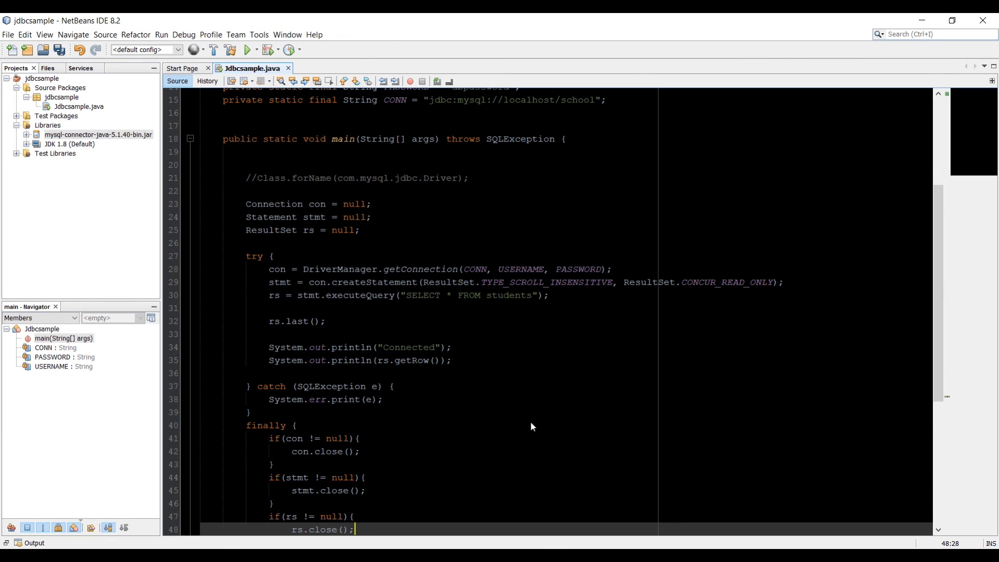
Step: Swap con and rs in the first and last null checks so rs closes first
{"action": "scroll", "scroll_direction": "down", "scroll_amount": 3}
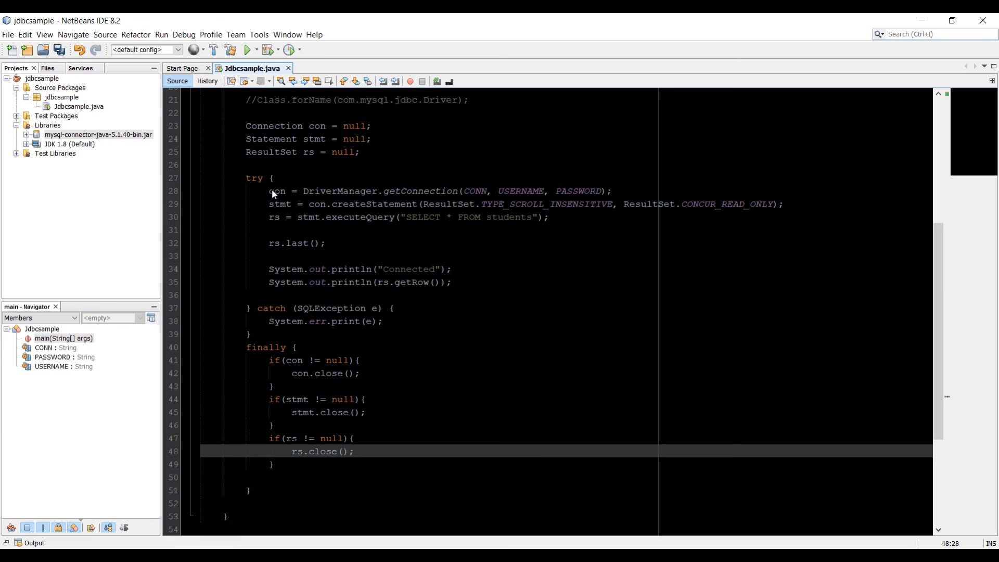
{"action": "left_click_drag", "start_coordinate": [270, 190], "coordinate": [400, 190]}
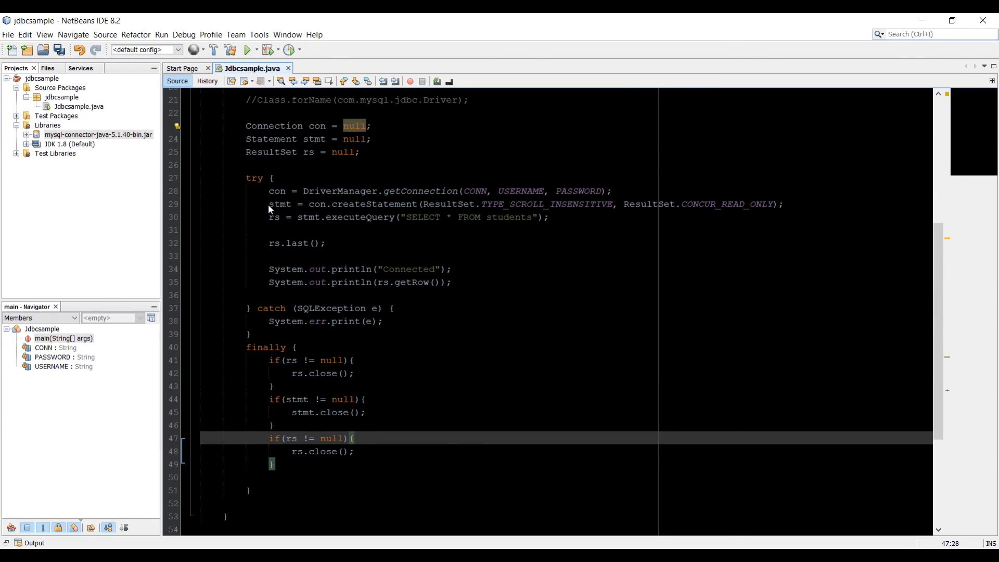
{"action": "mouse_move", "coordinate": [296, 411]}
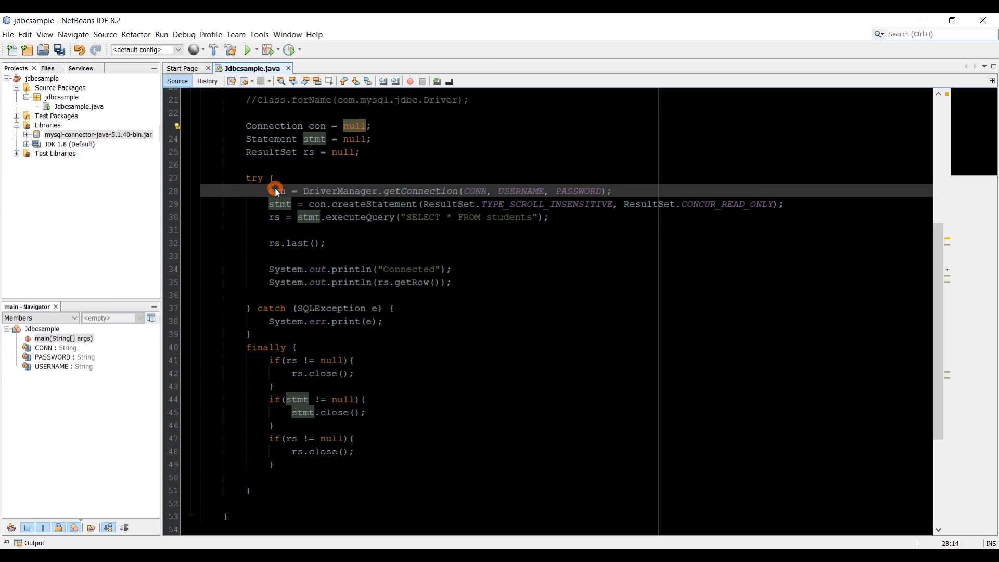
{"action": "left_click", "coordinate": [278, 190]}
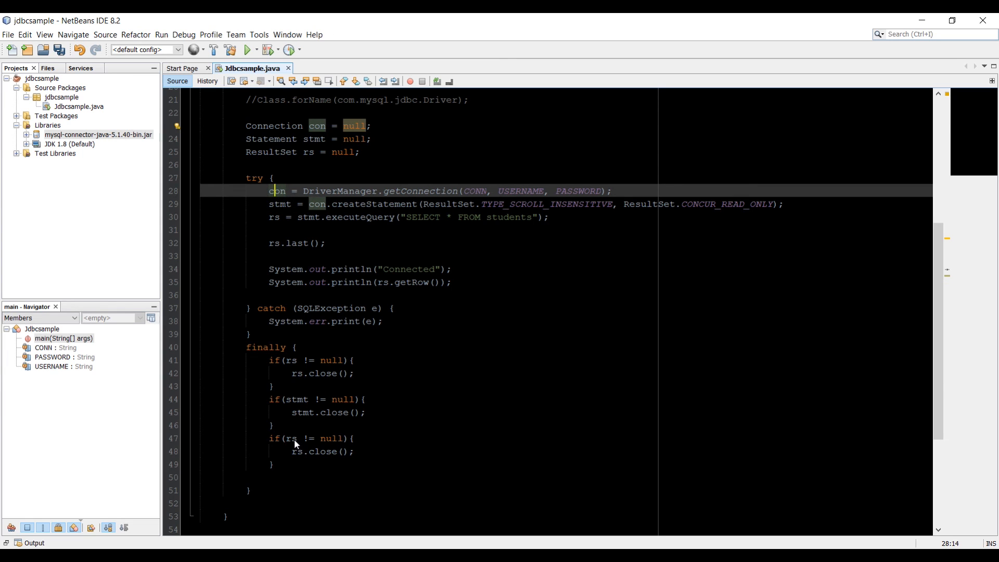
{"action": "type", "text": "cc"}
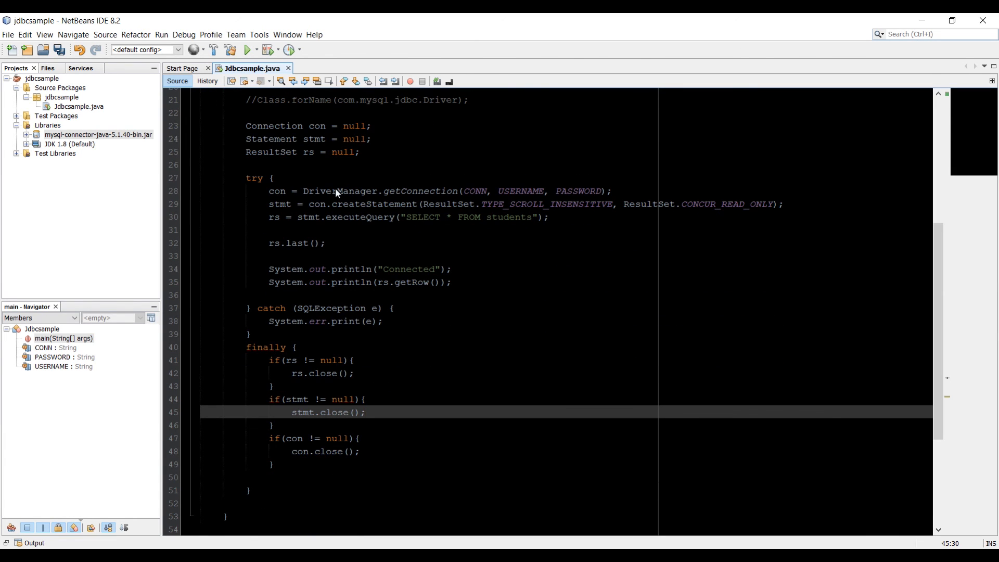
{"action": "mouse_move", "coordinate": [400, 207]}
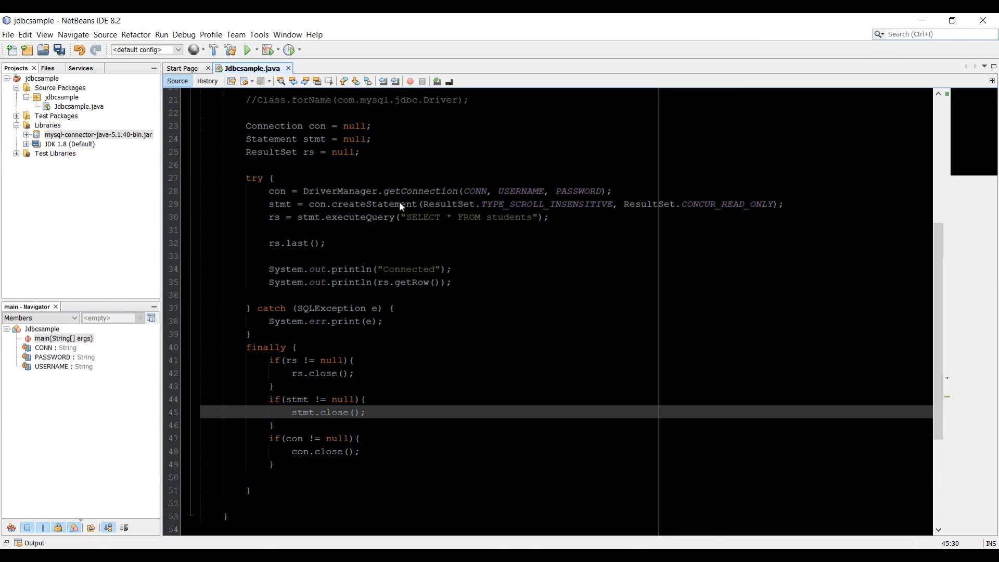